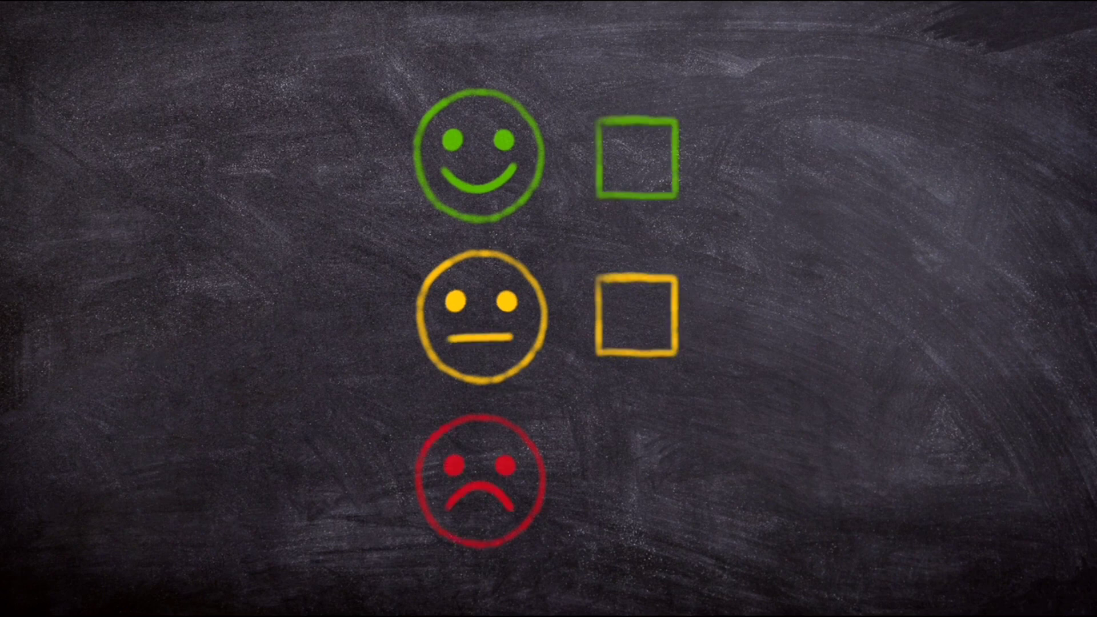
Step: Play the chalkboard animation until a white checkmark fills the green face's box
{"action": "left_click", "coordinate": [640, 160]}
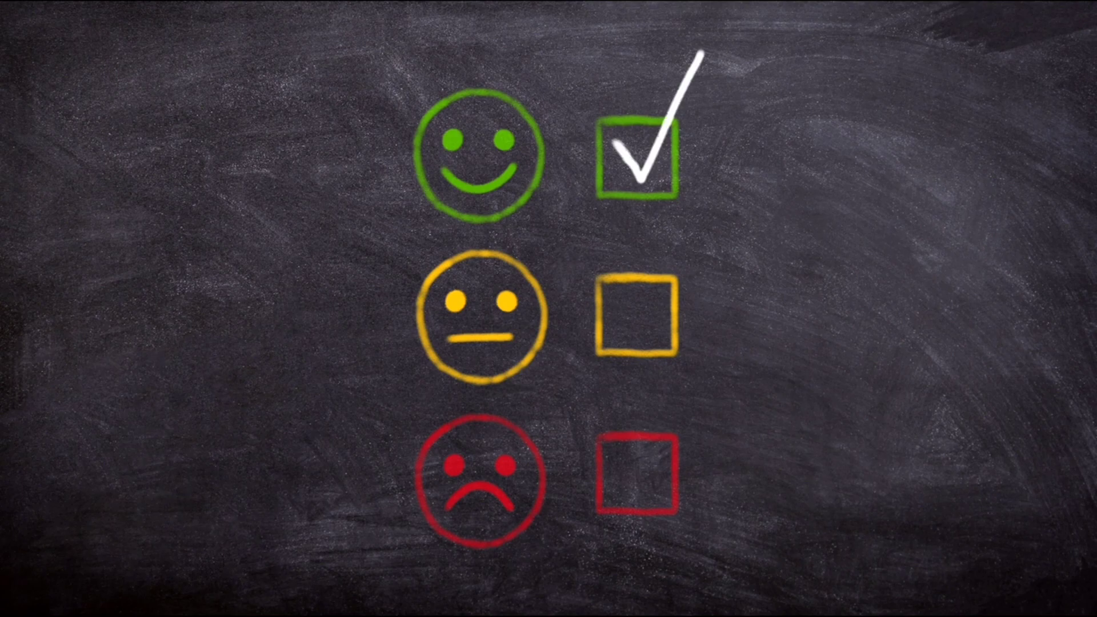